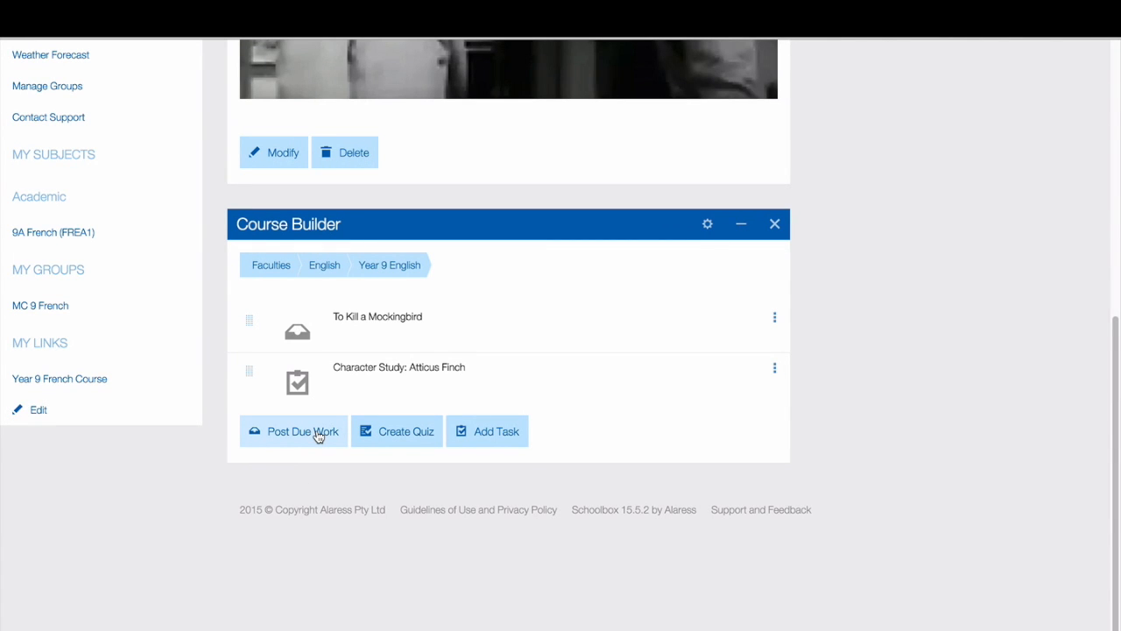
# - Start a new piece of due work for the To Kill a Mockingbird course
pyautogui.click(302, 431)
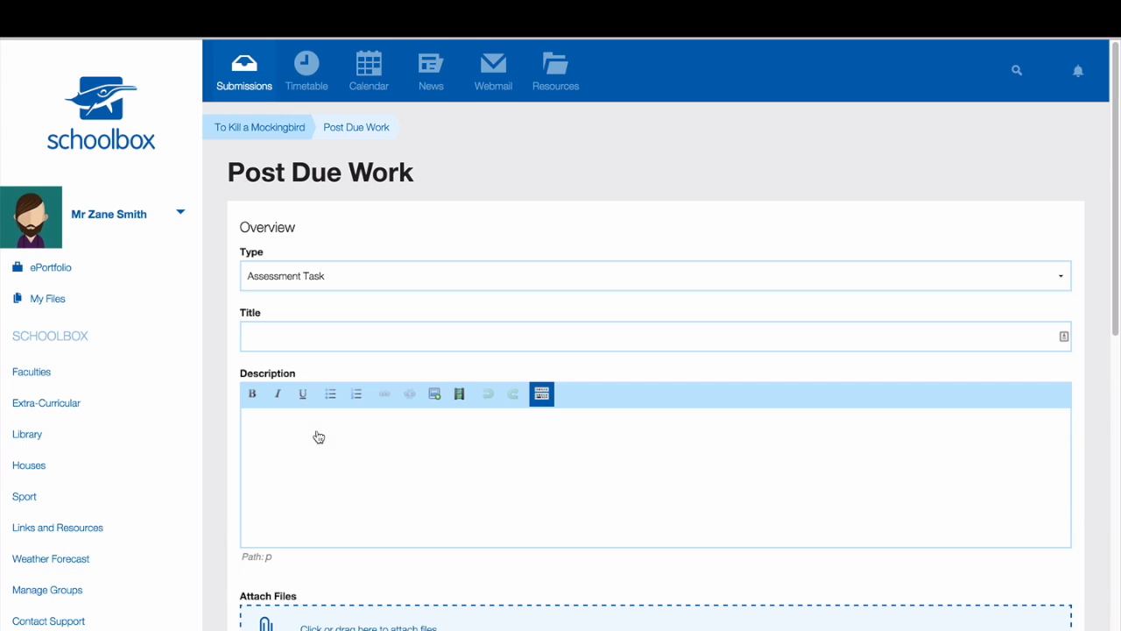
# - Set the work type to Homework and title it 'Character Study: Scout Finch'
pyautogui.click(655, 275)
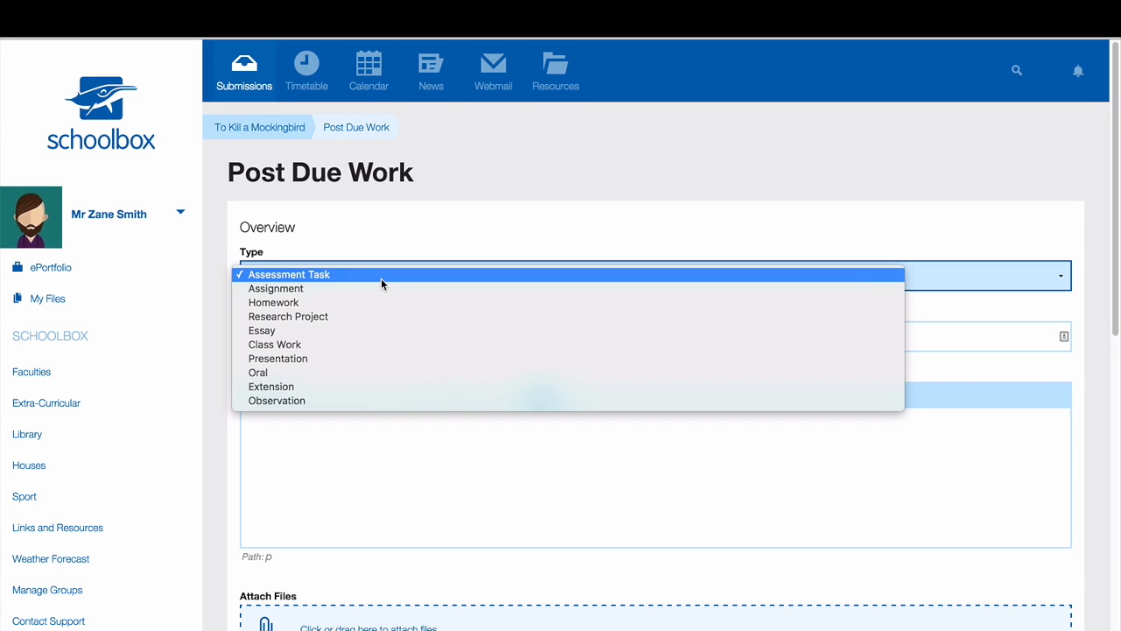
pyautogui.click(287, 273)
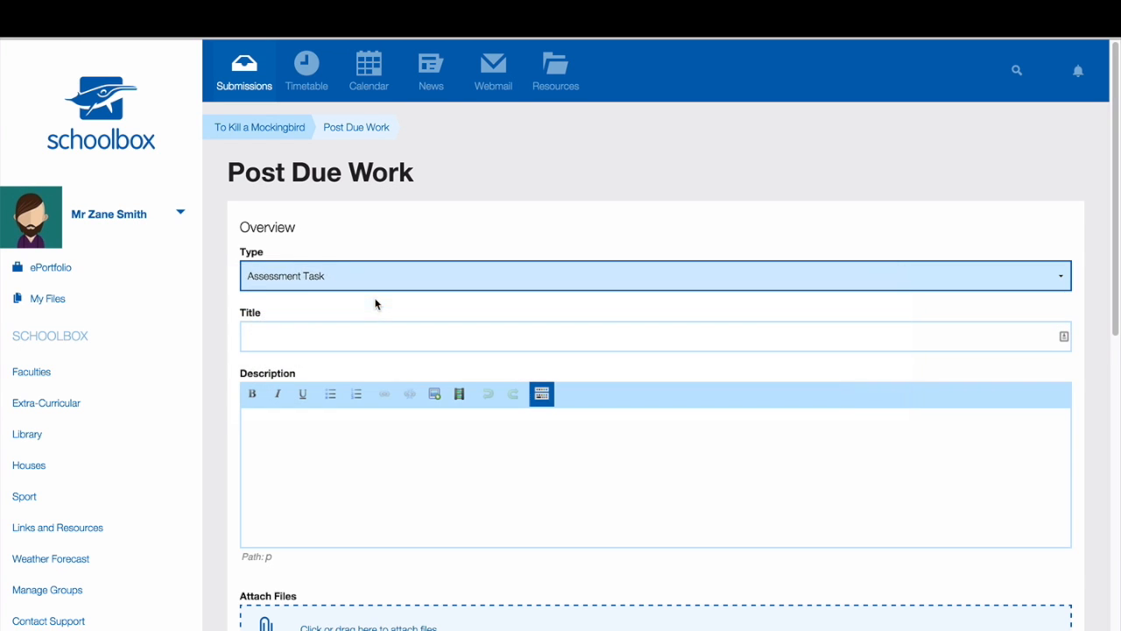
pyautogui.write('Chal')
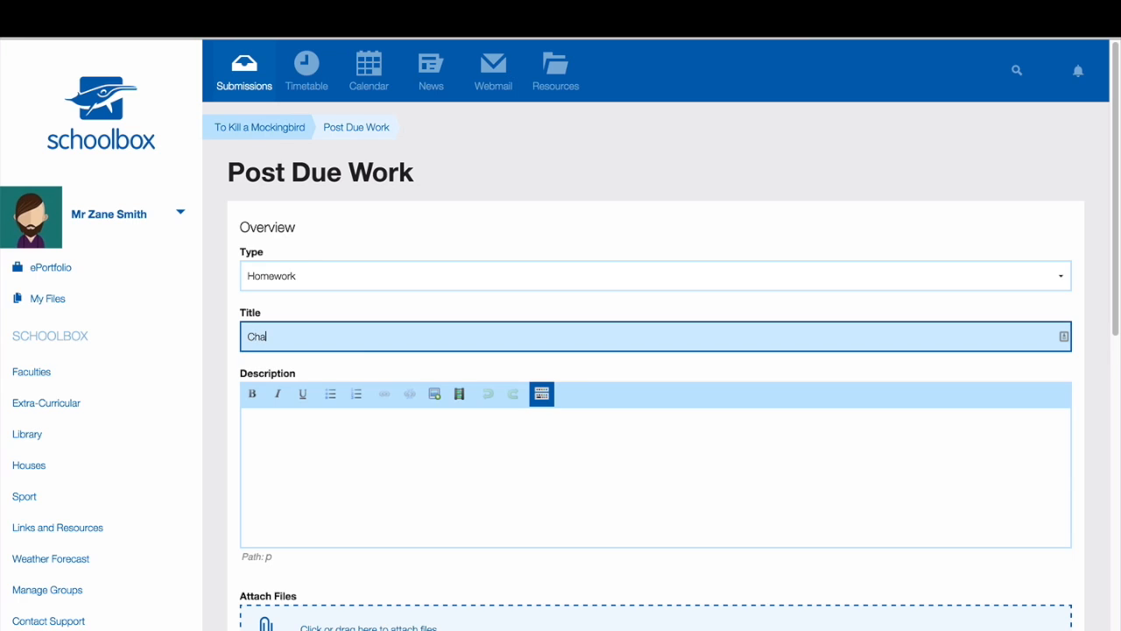
pyautogui.write('Character Study:')
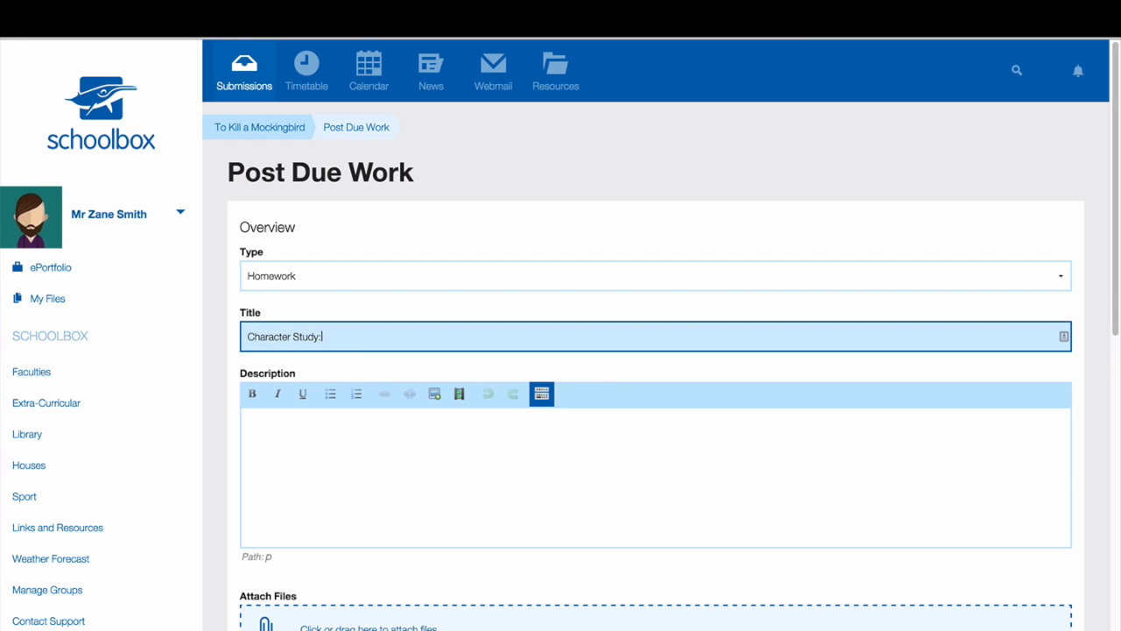
pyautogui.write('Scou')
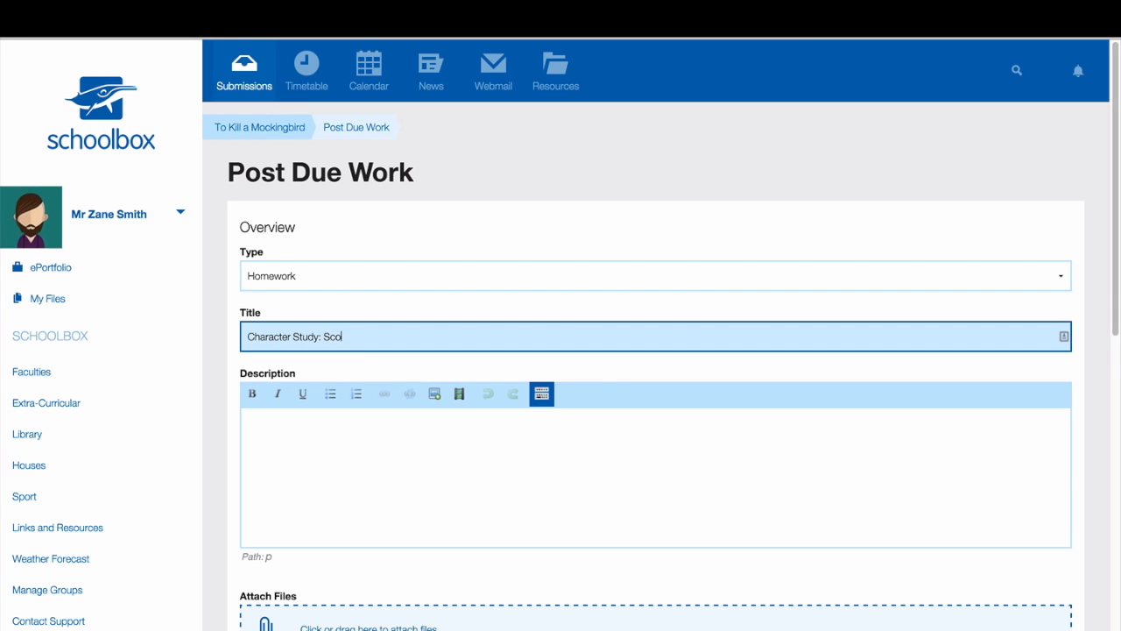
pyautogui.write('ut Find')
pyautogui.click(655, 477)
pyautogui.write('Complete a')
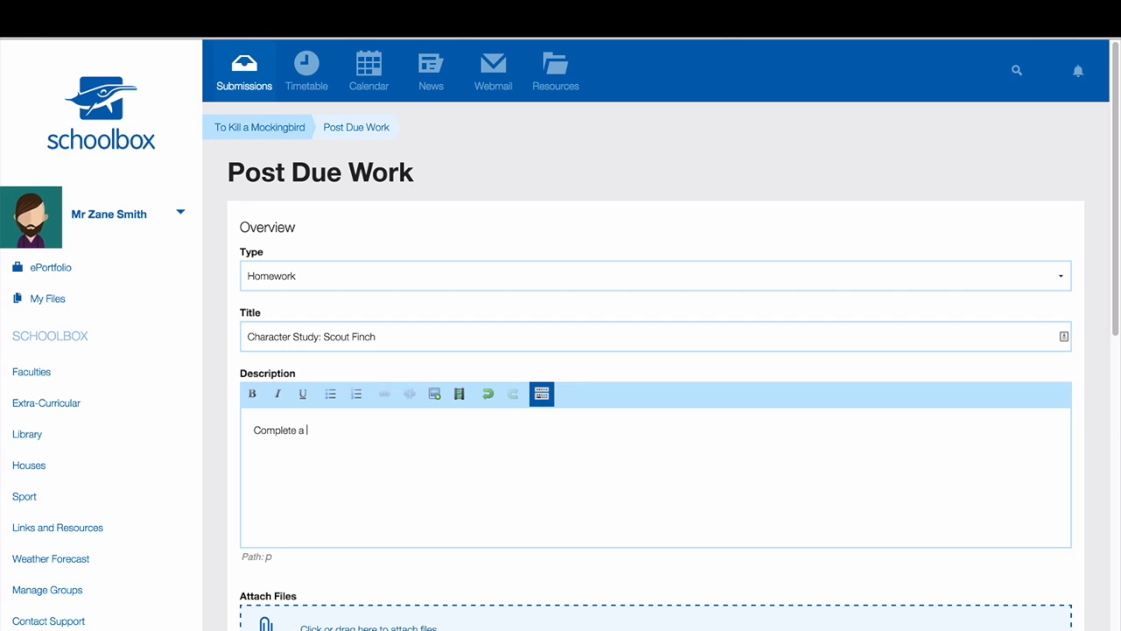
# - Write the description 'Complete a character study of Scout Finch.'
pyautogui.write('character study')
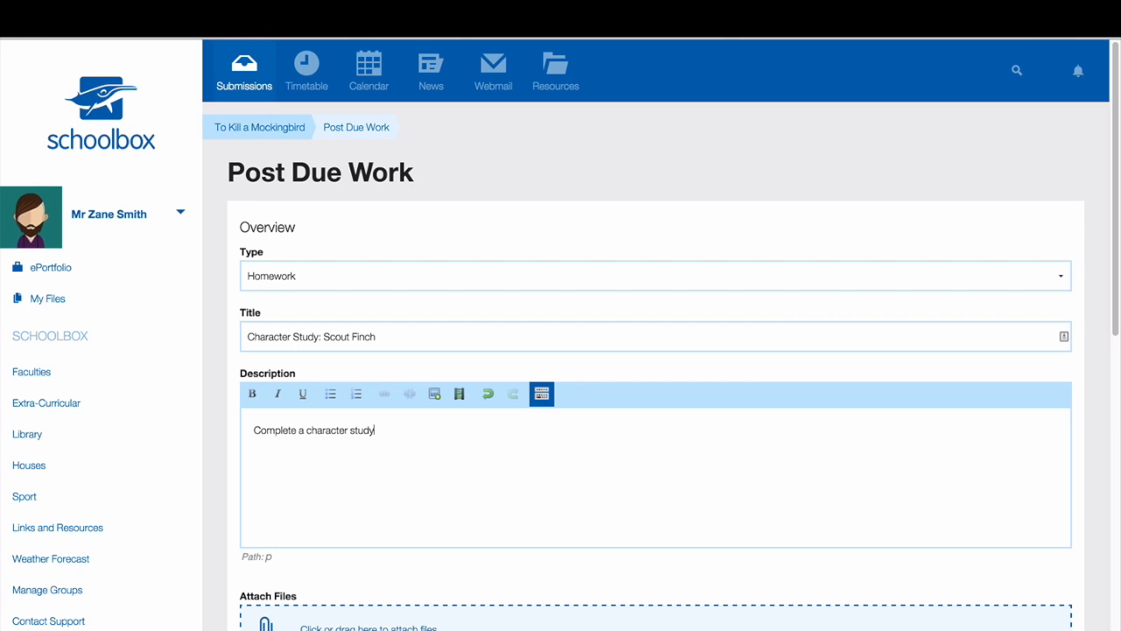
pyautogui.write('of Scout Finch.')
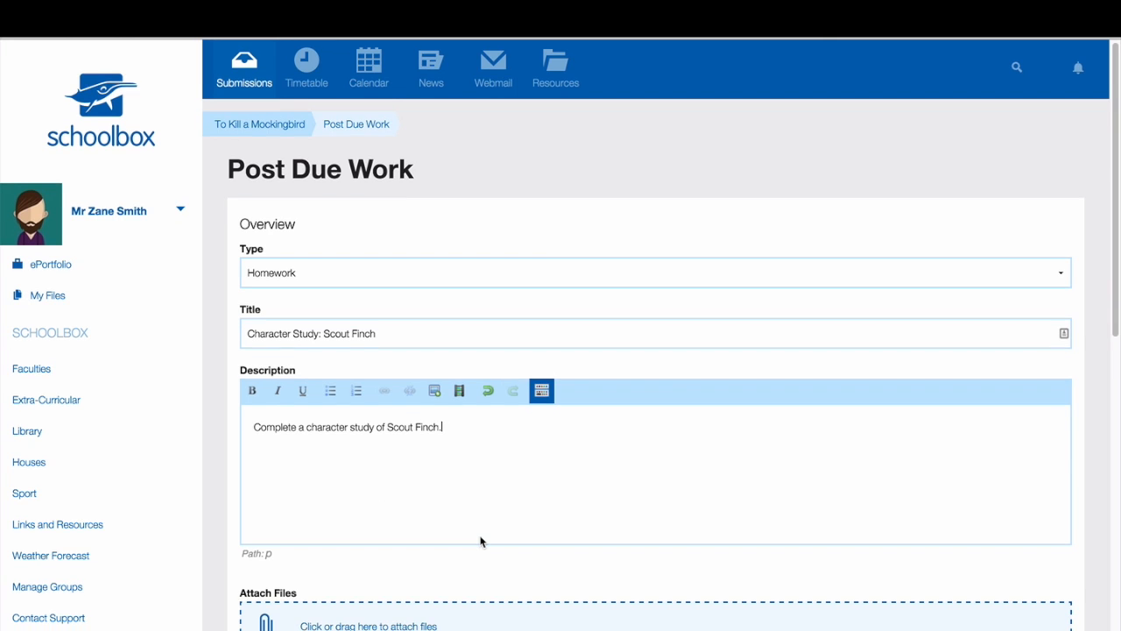
pyautogui.scroll(-3)
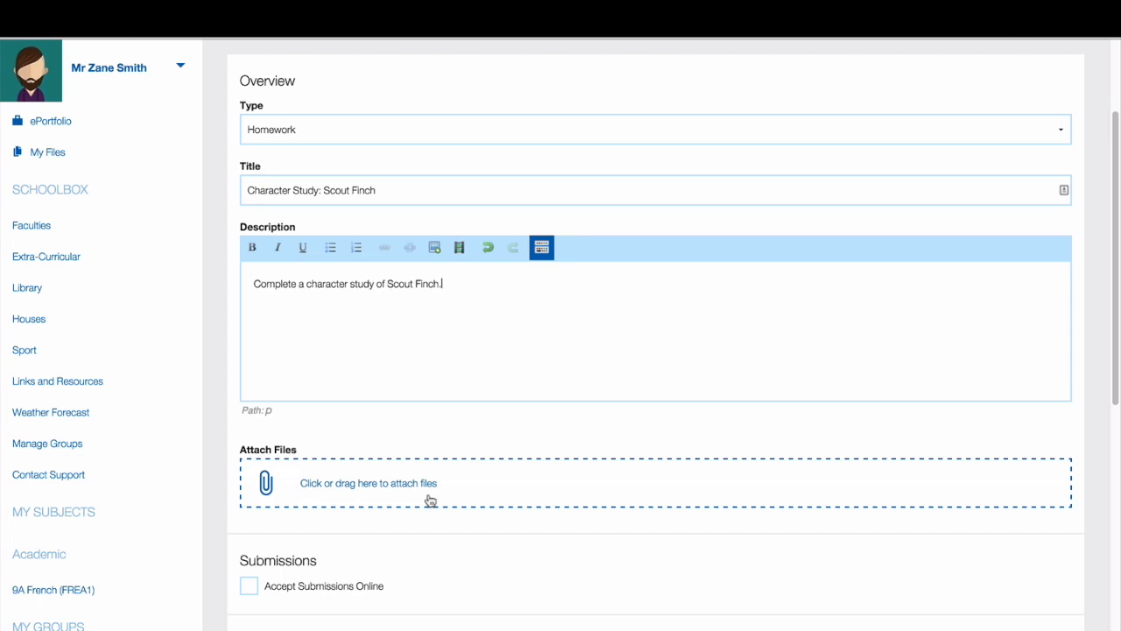
# - Enable Accept Submissions Online and Accept Multiple Submissions
pyautogui.scroll(-3)
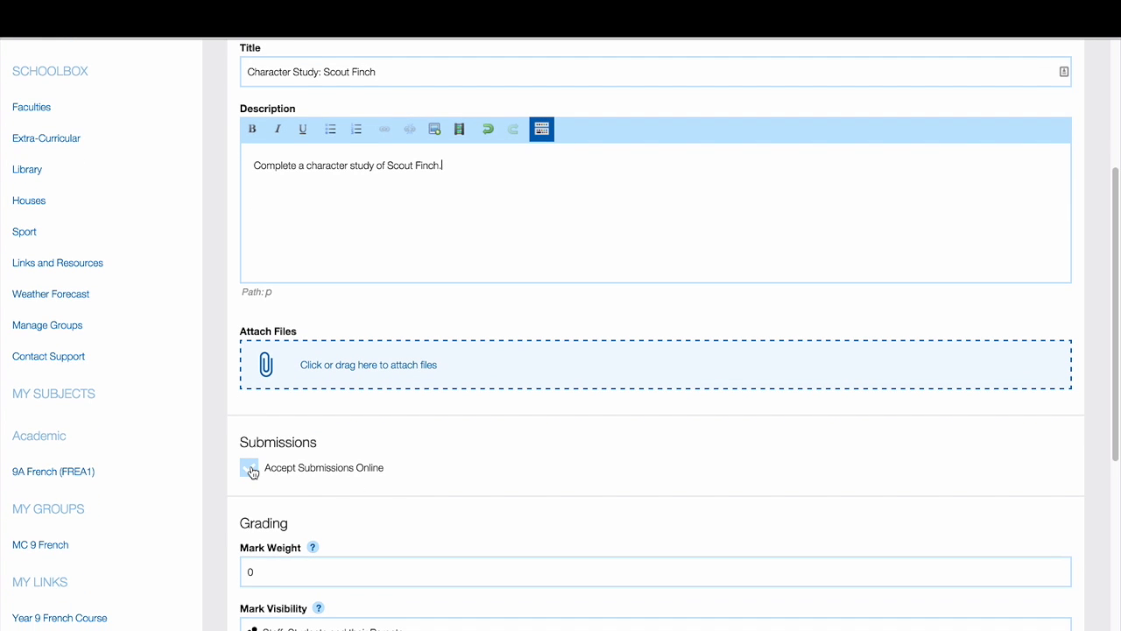
pyautogui.click(249, 466)
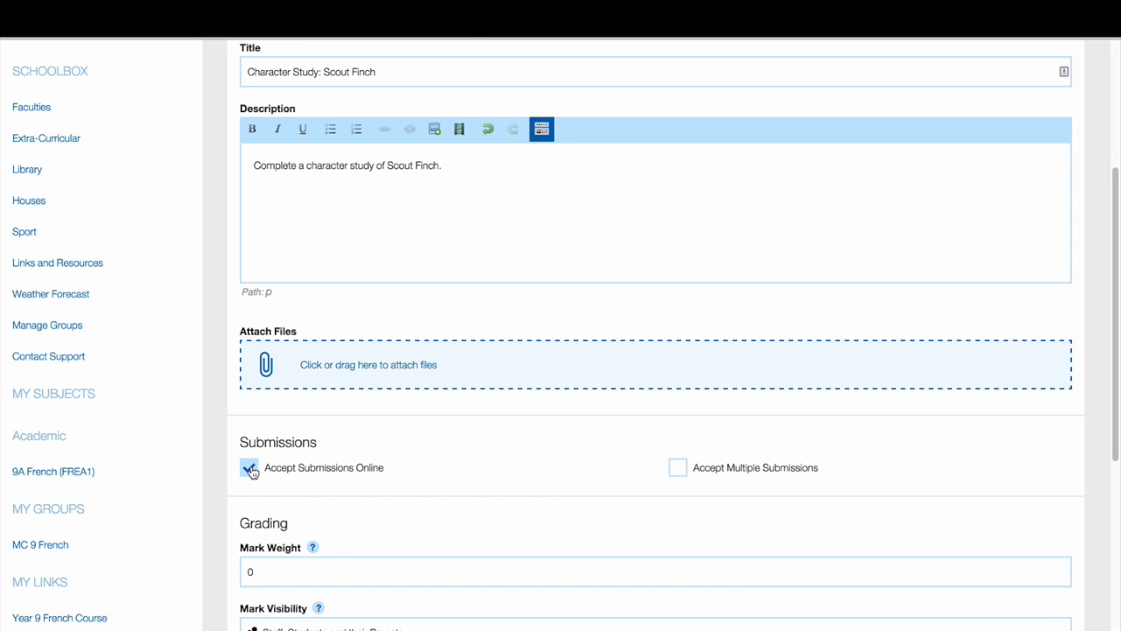
pyautogui.click(678, 466)
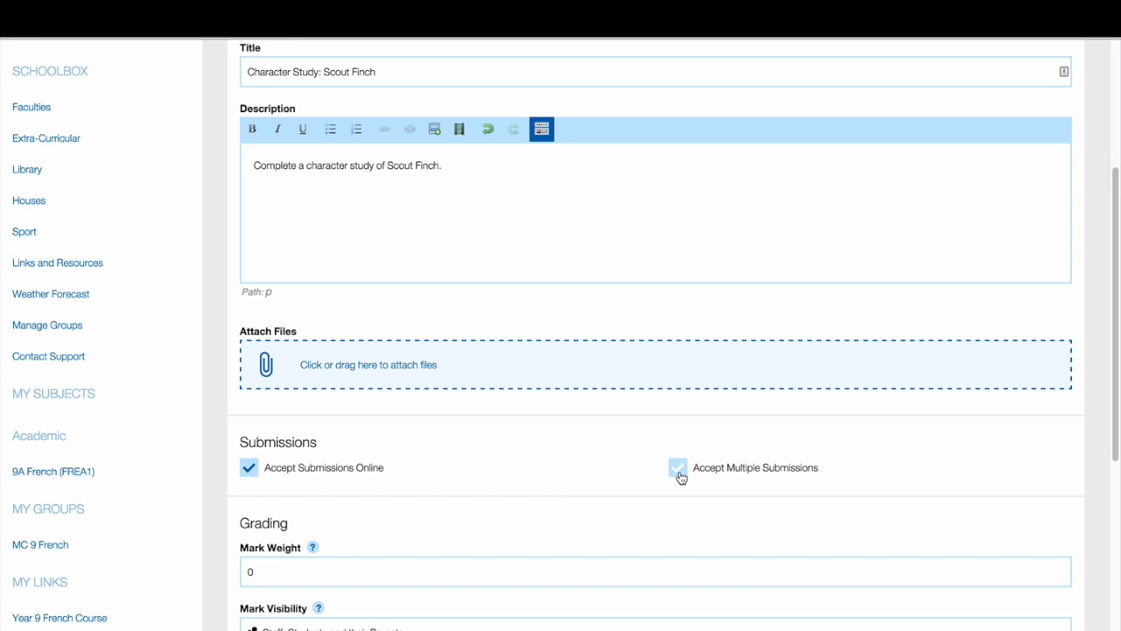
pyautogui.click(678, 466)
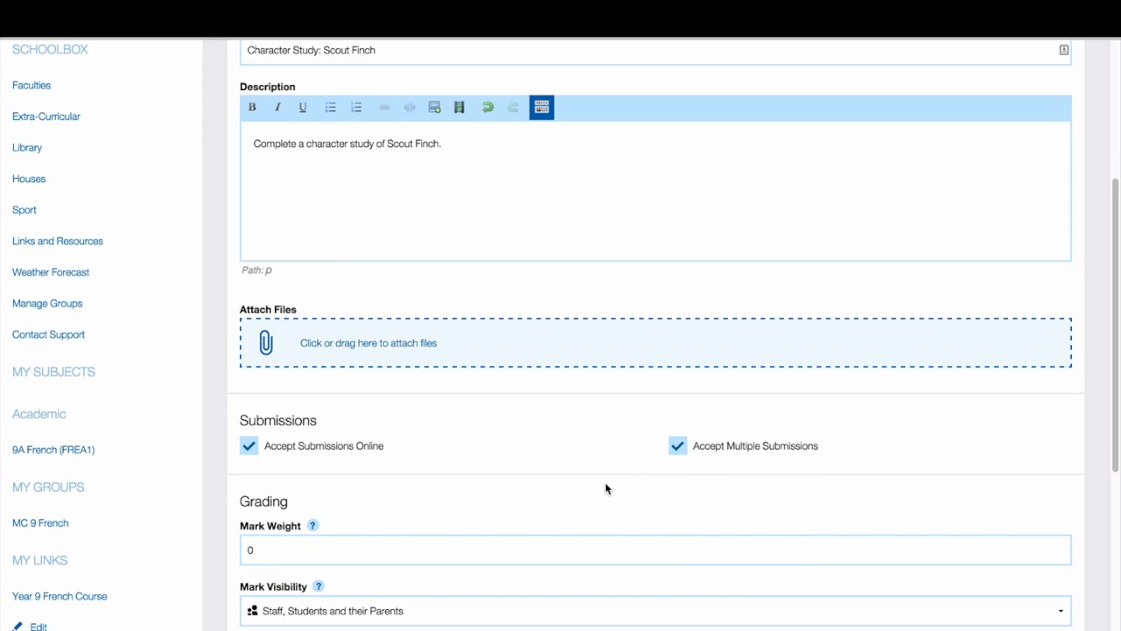
# - Set the homework's mark weight to 20 in the Grading section
pyautogui.scroll(-3)
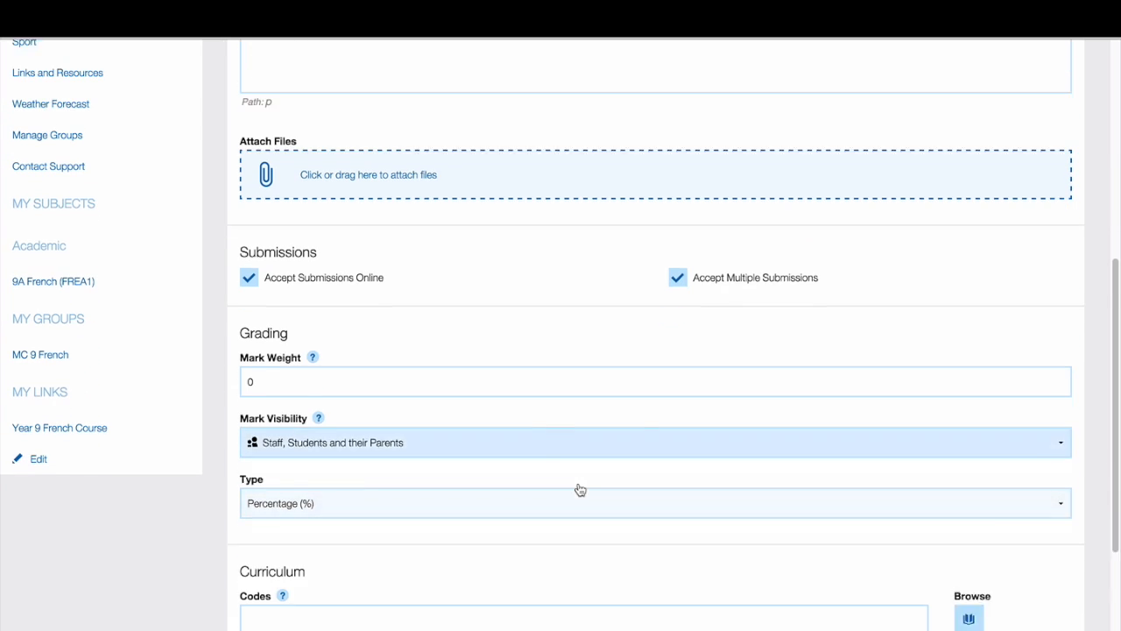
pyautogui.scroll(-3)
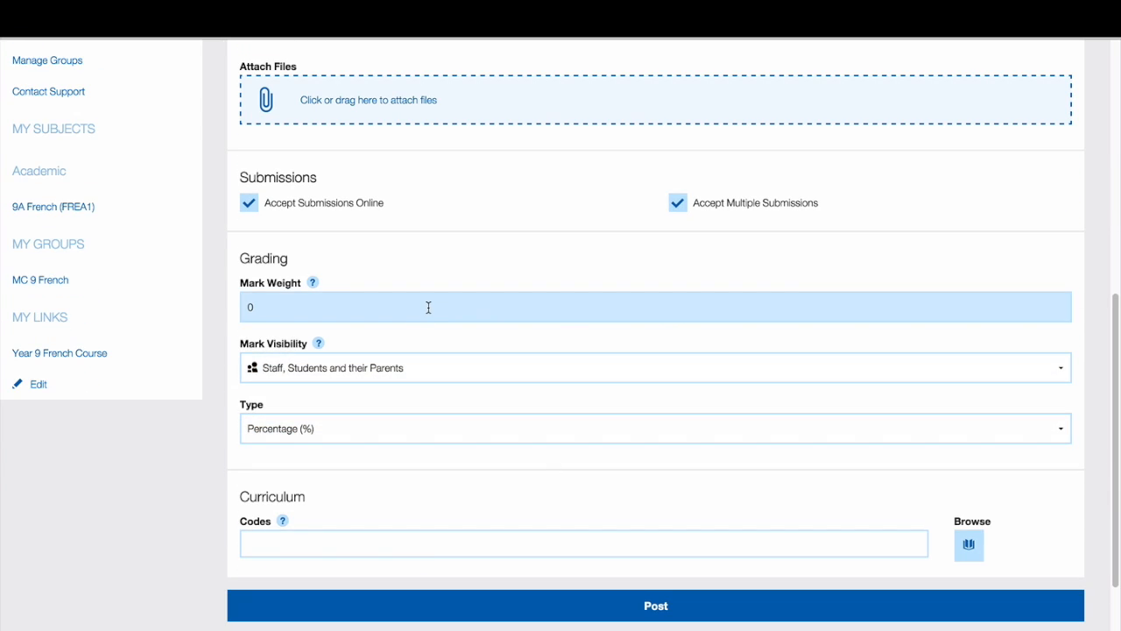
pyautogui.click(526, 306)
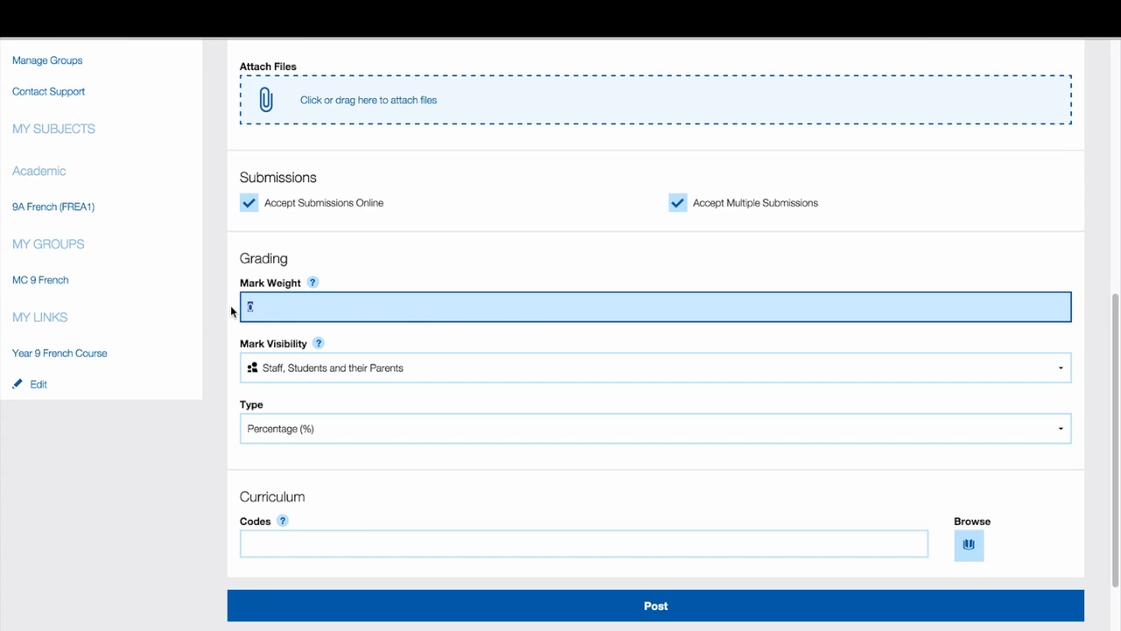
pyautogui.write('2d')
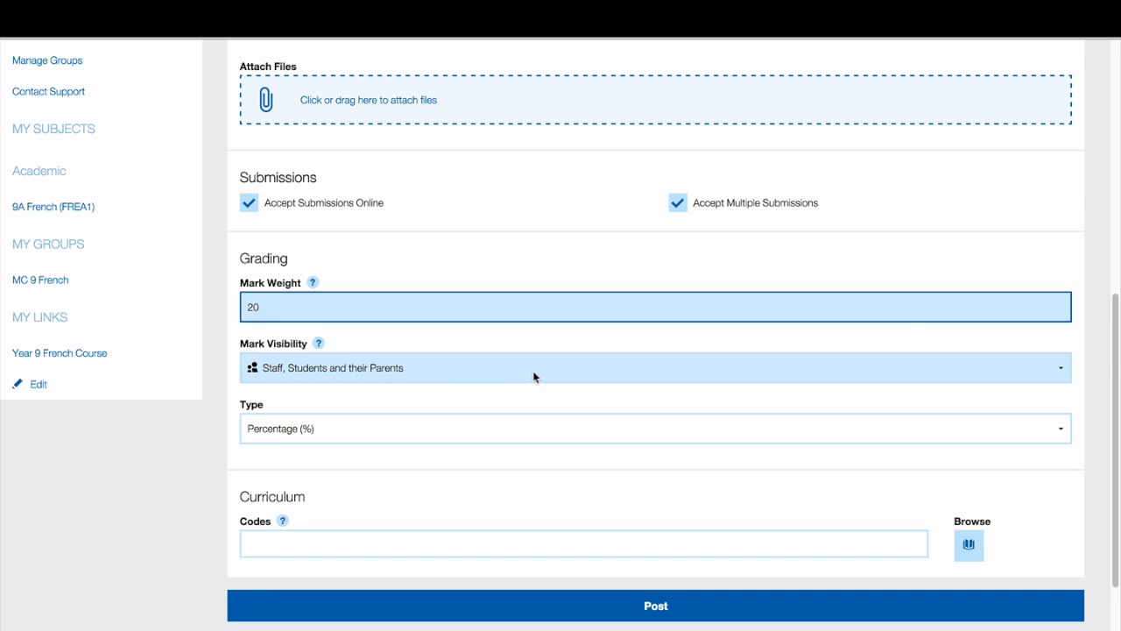
# - Keep mark visibility at Staff, Students and their Parents and set grading type to None
pyautogui.click(652, 368)
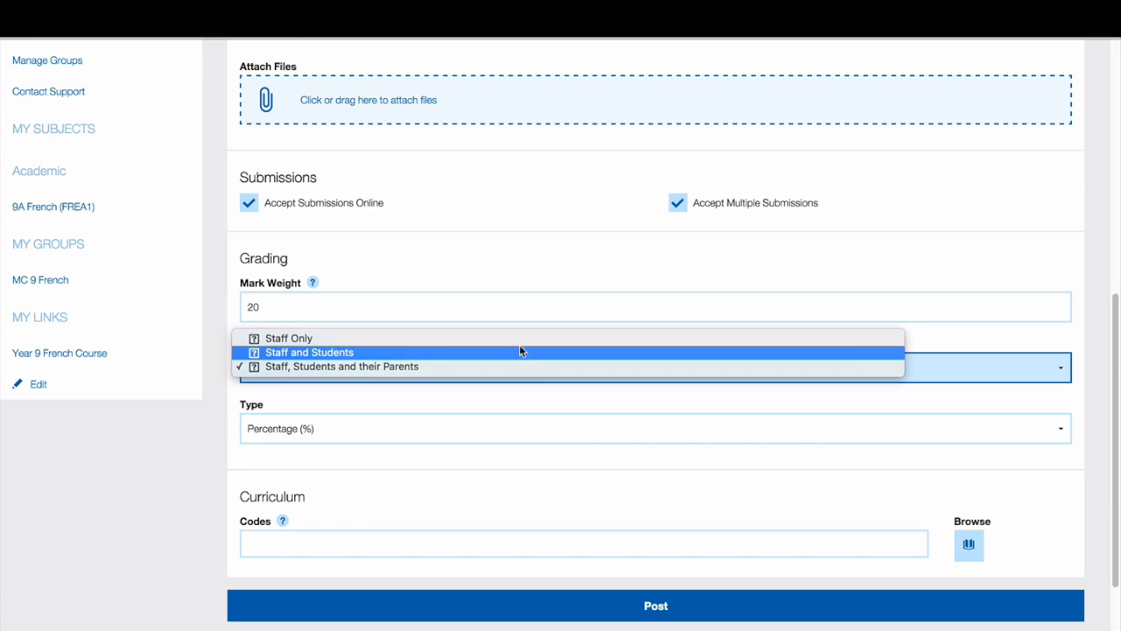
pyautogui.moveTo(517, 366)
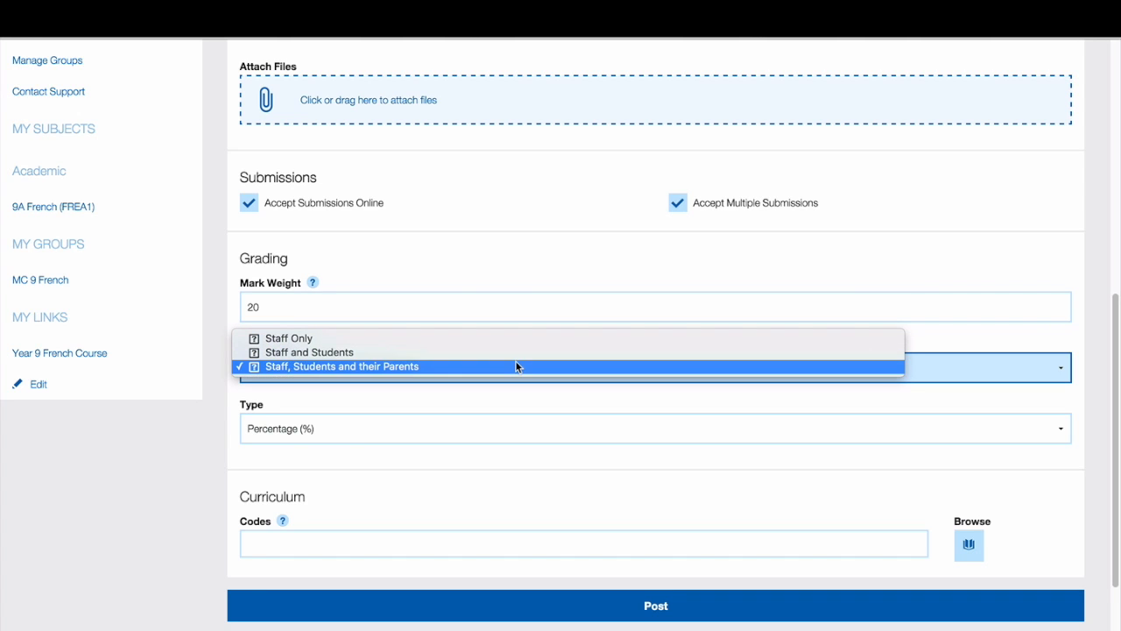
pyautogui.click(655, 428)
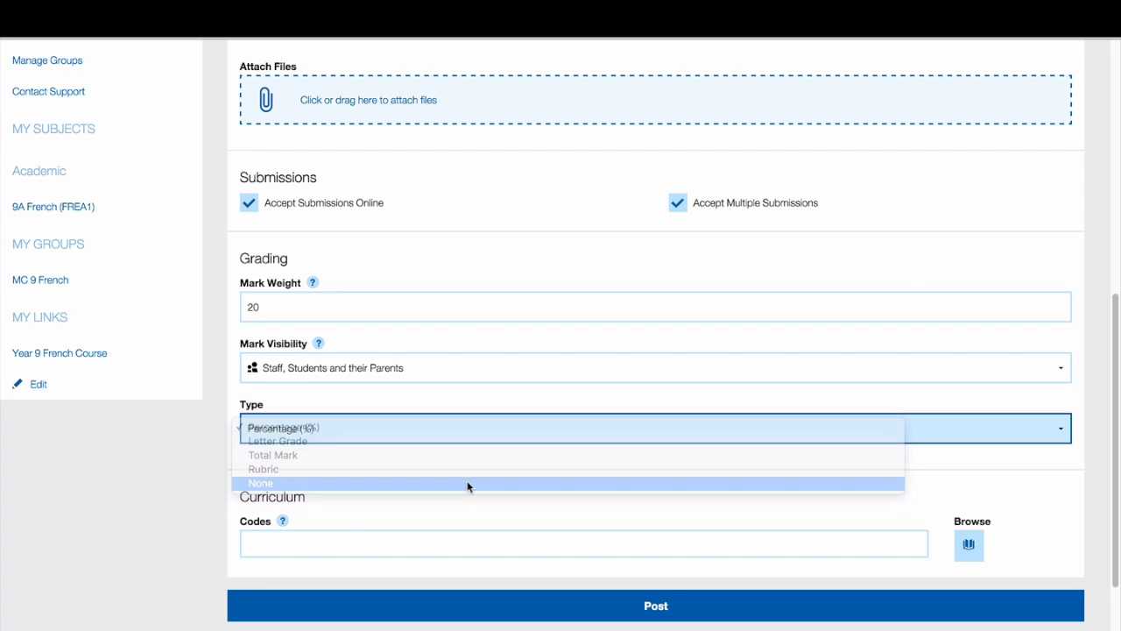
pyautogui.click(260, 484)
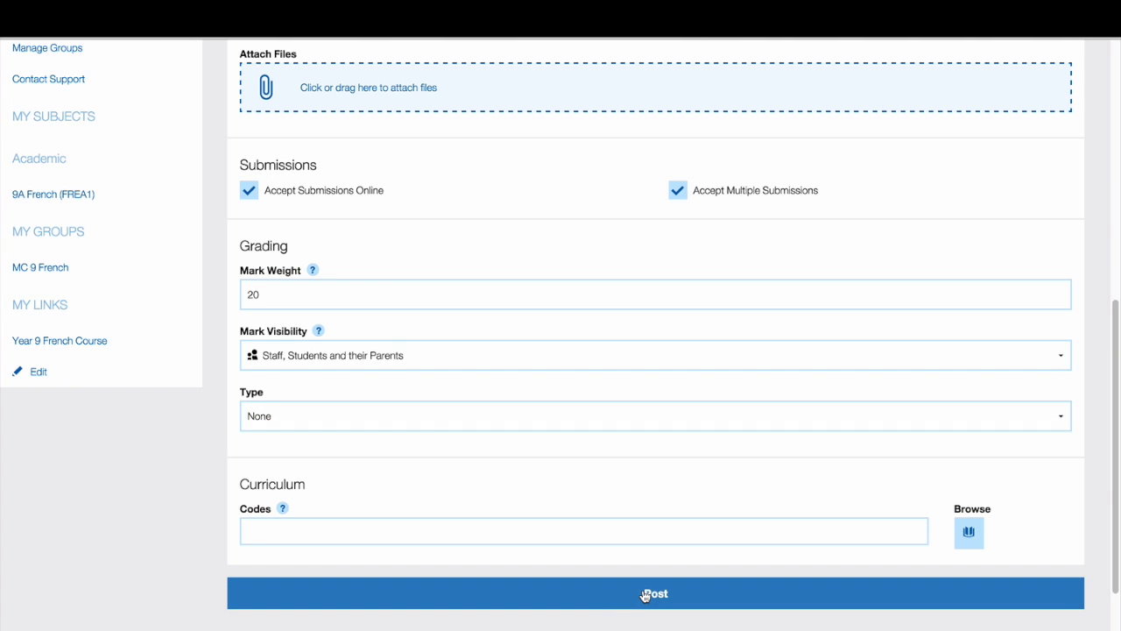
# - Post the homework so it appears in the Course Builder list
pyautogui.click(655, 592)
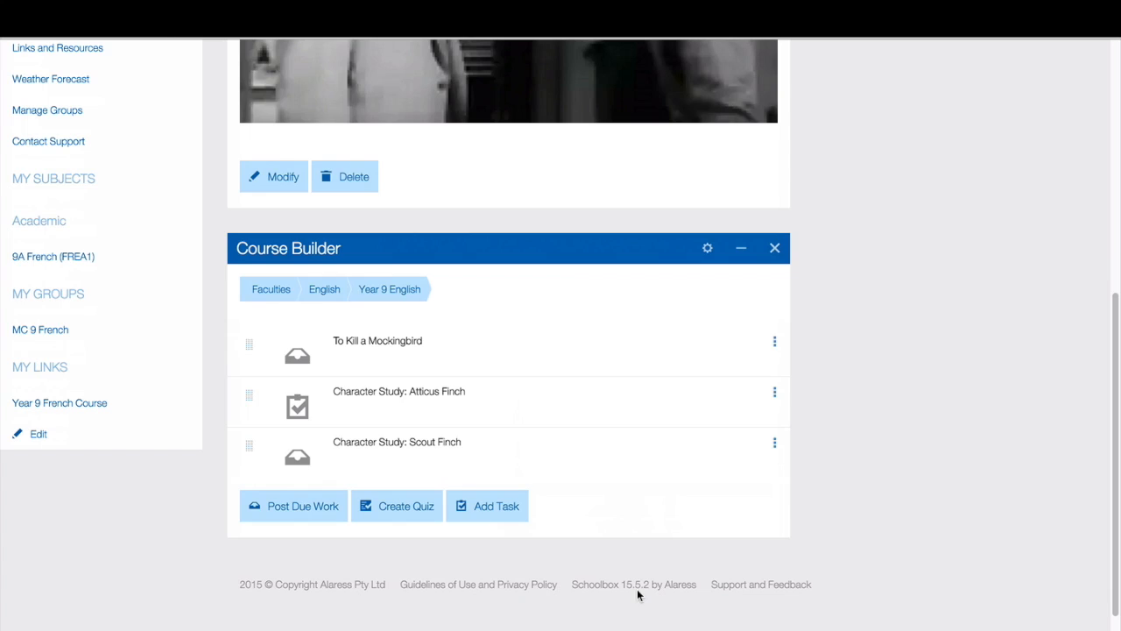
pyautogui.moveTo(480, 477)
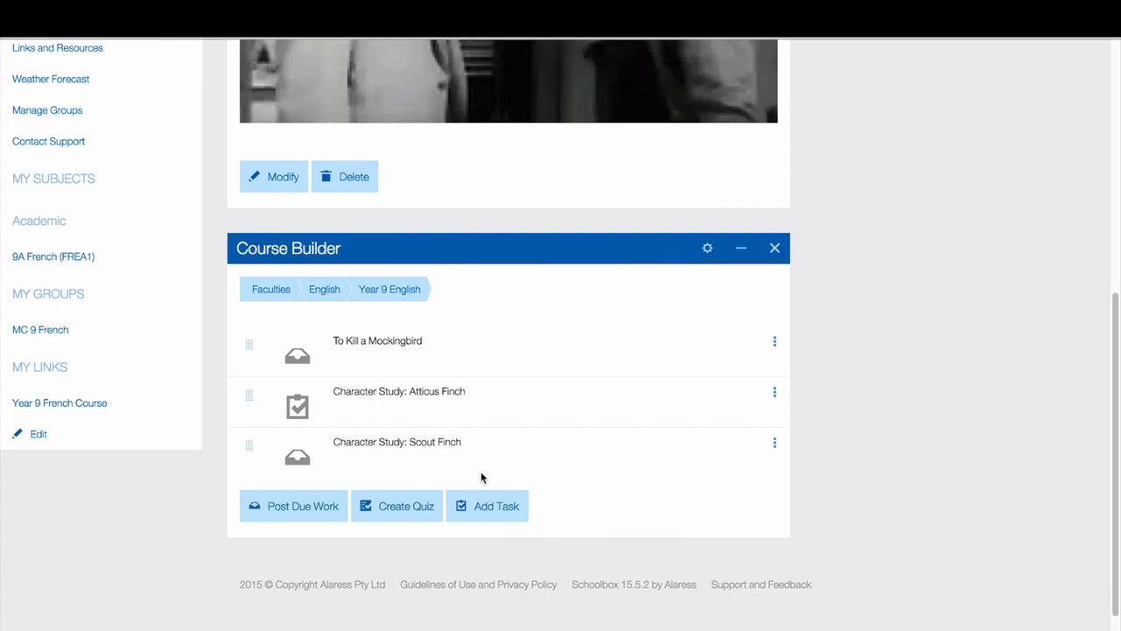